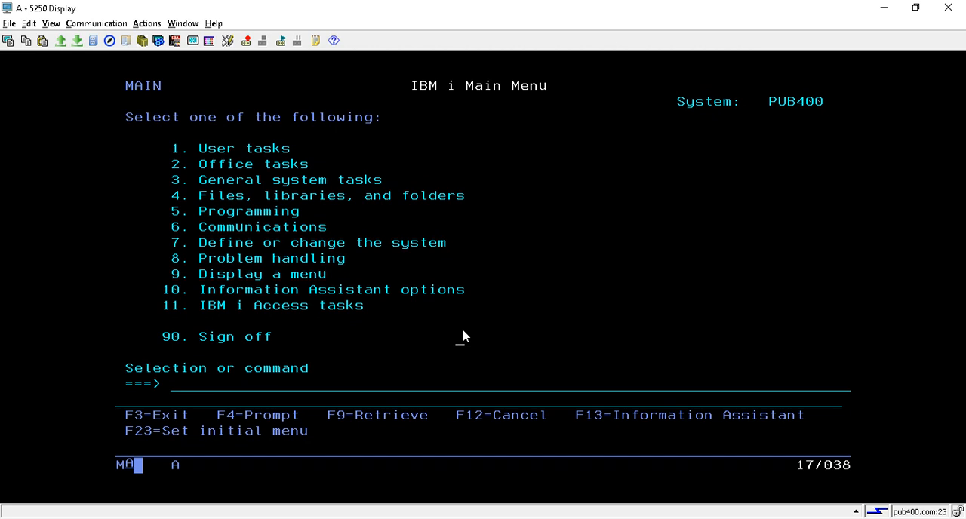
mouse_move(240, 385)
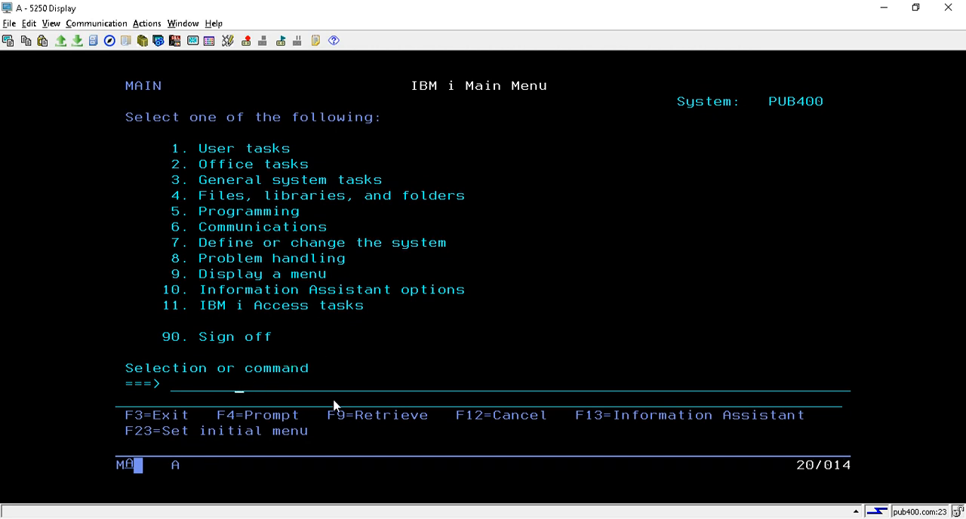
Run WRKMBRPDM to list the source members
text(wrkjo)
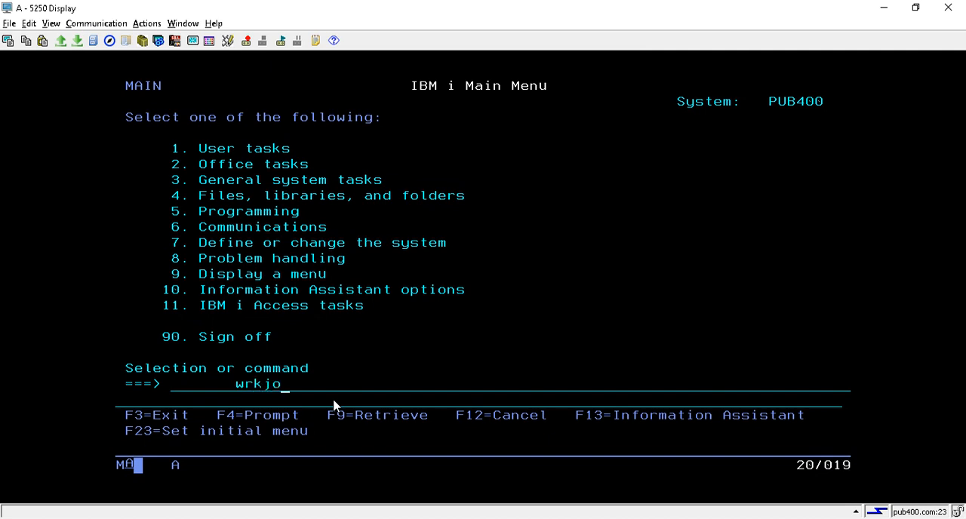
text(b)
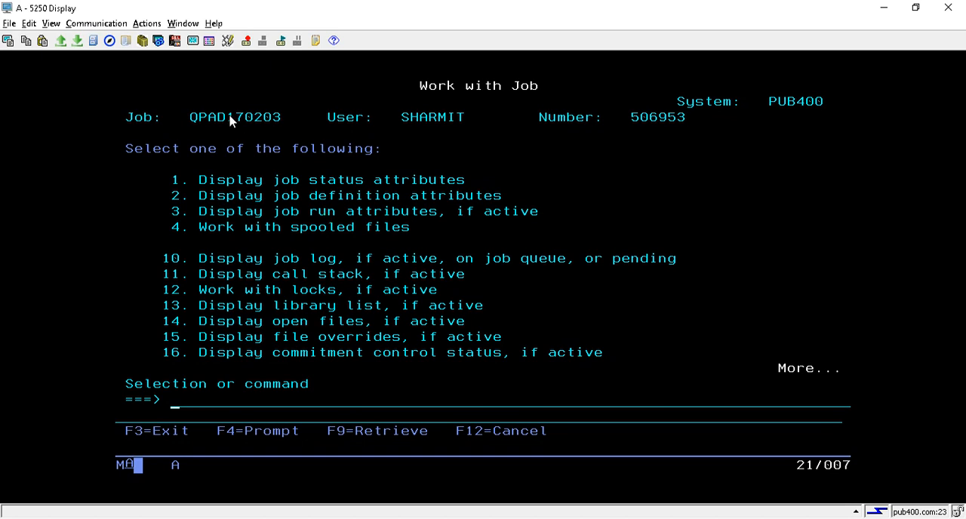
mouse_move(483, 160)
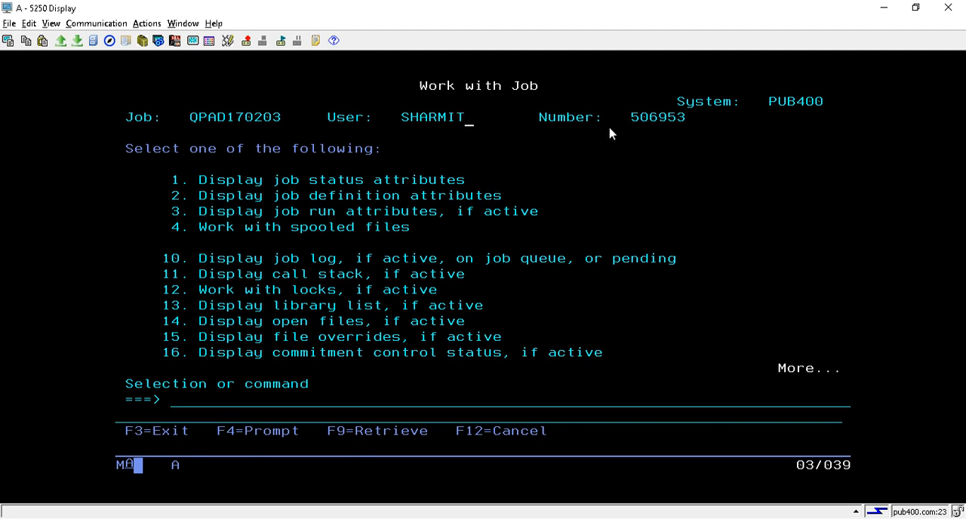
mouse_move(392, 146)
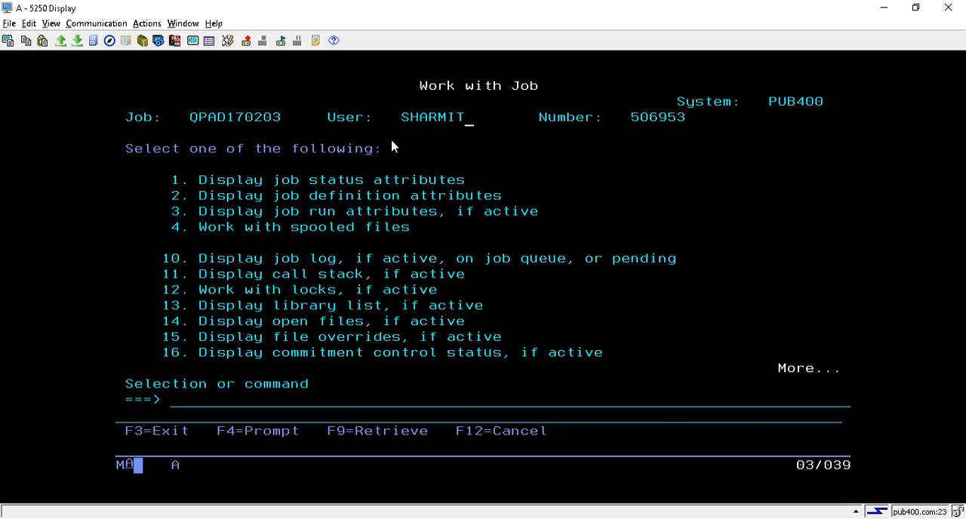
mouse_move(432, 263)
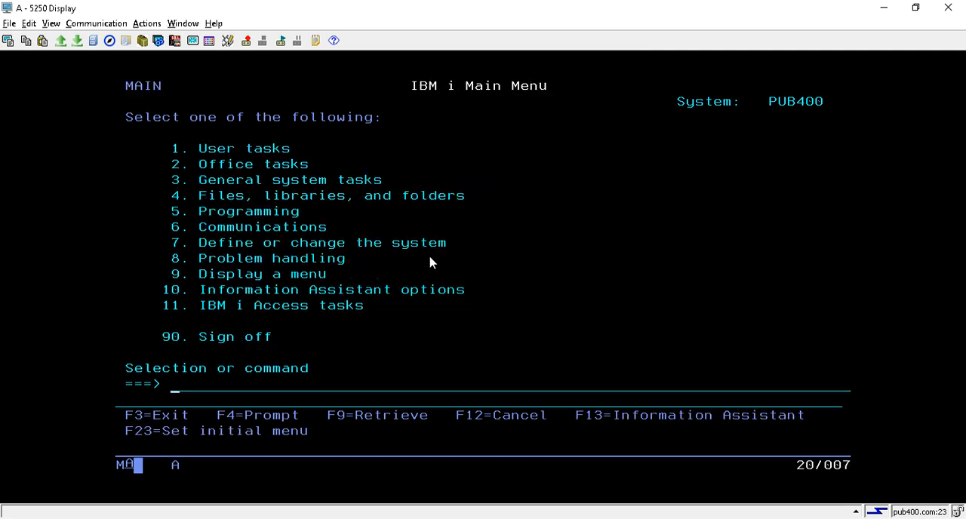
text(wr)
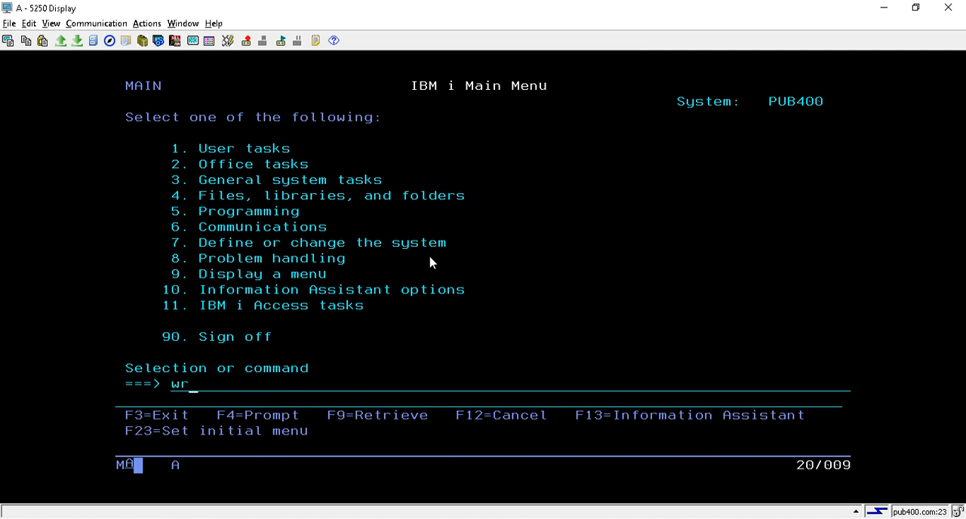
text(kmbrpd)
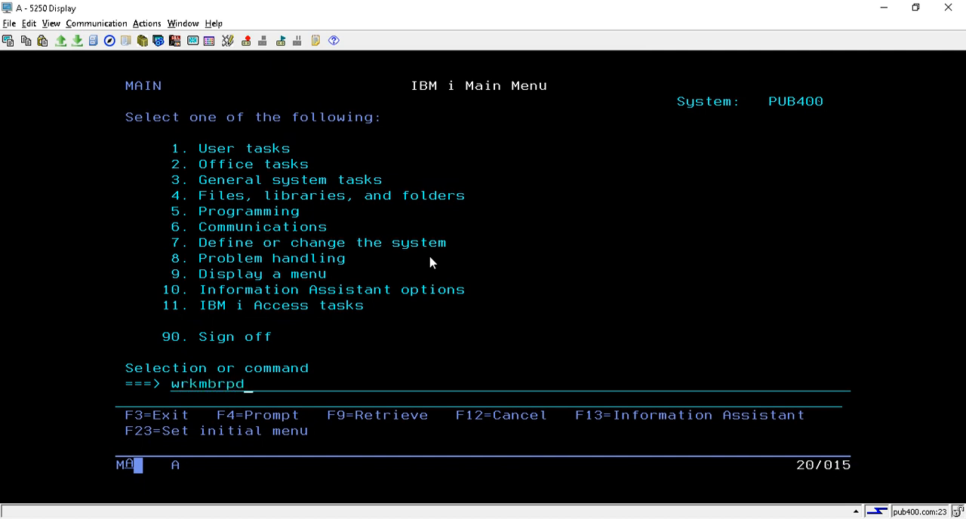
key(Enter)
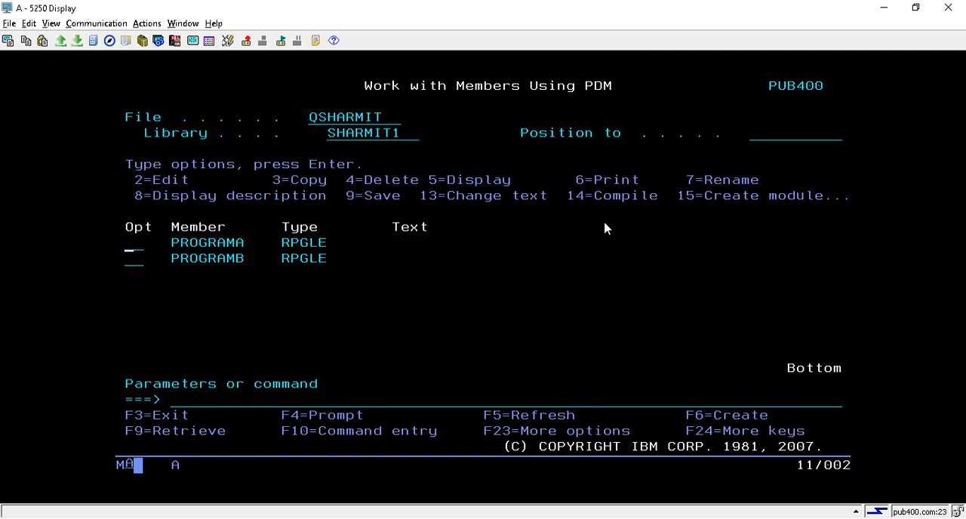
mouse_move(753, 142)
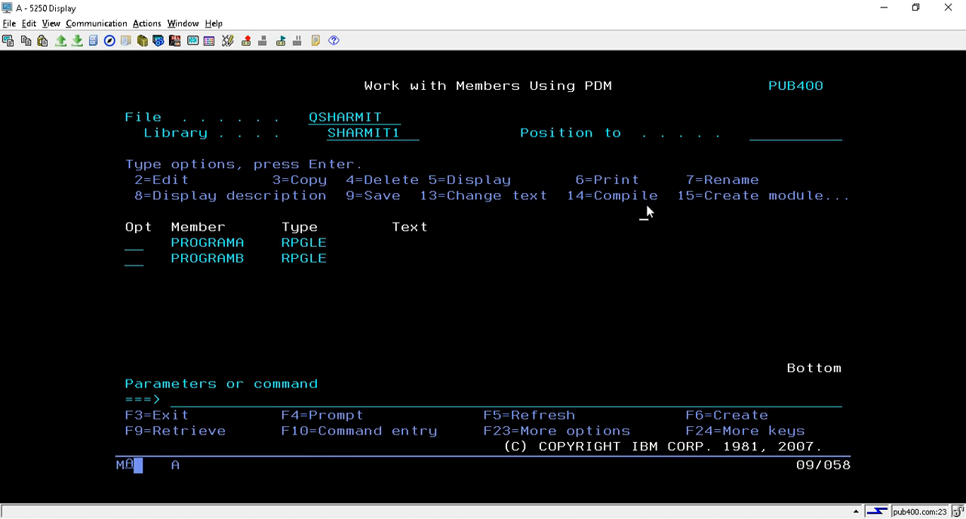
mouse_move(230, 402)
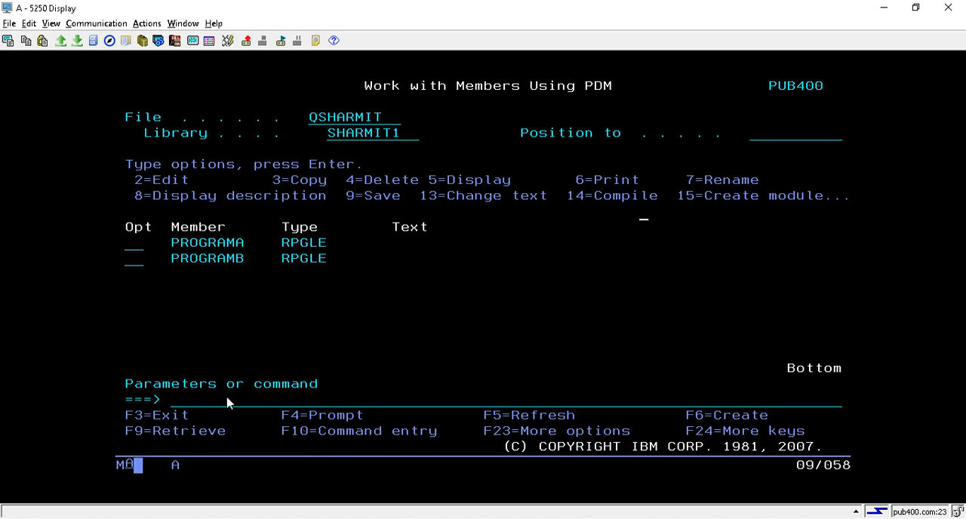
Return to the main menu and show the Scratch Pad panel from the View menu
text(rk)
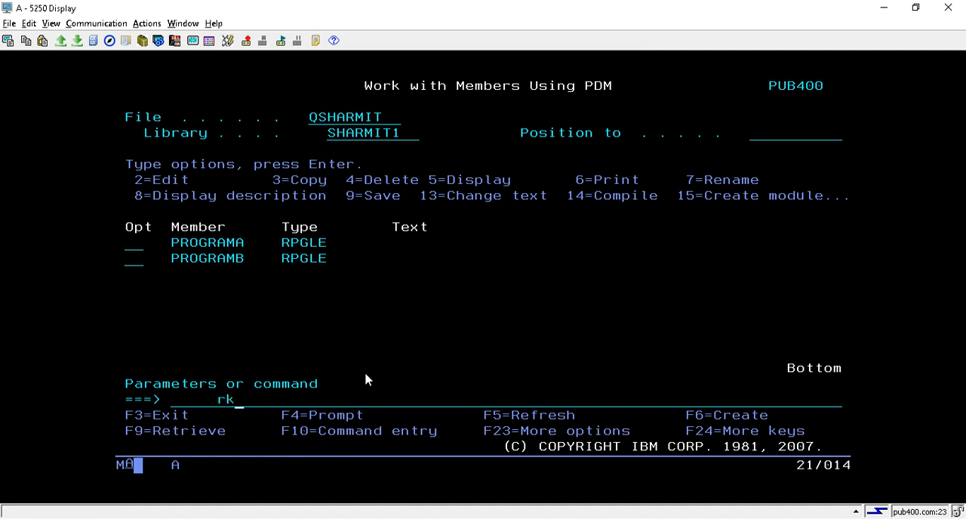
key(Backspace)
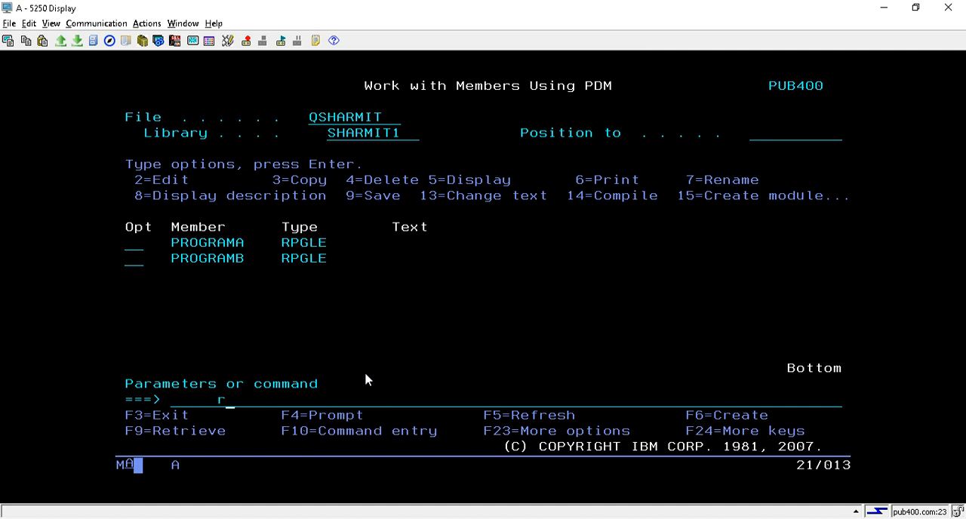
key(Backspace)
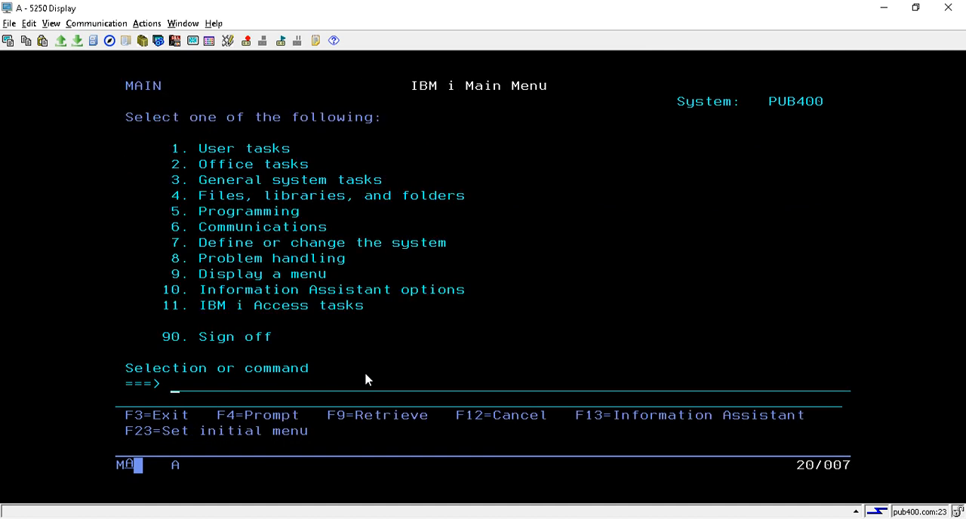
mouse_move(247, 230)
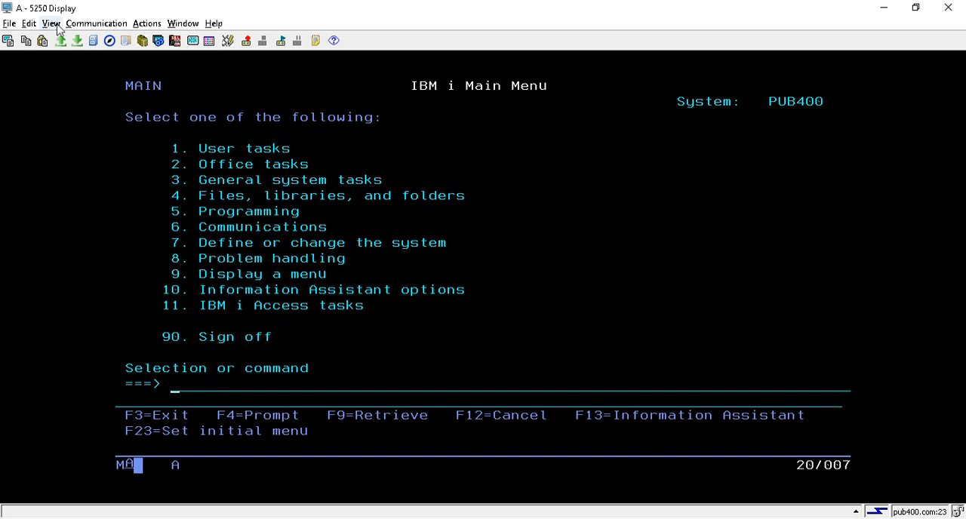
click(51, 22)
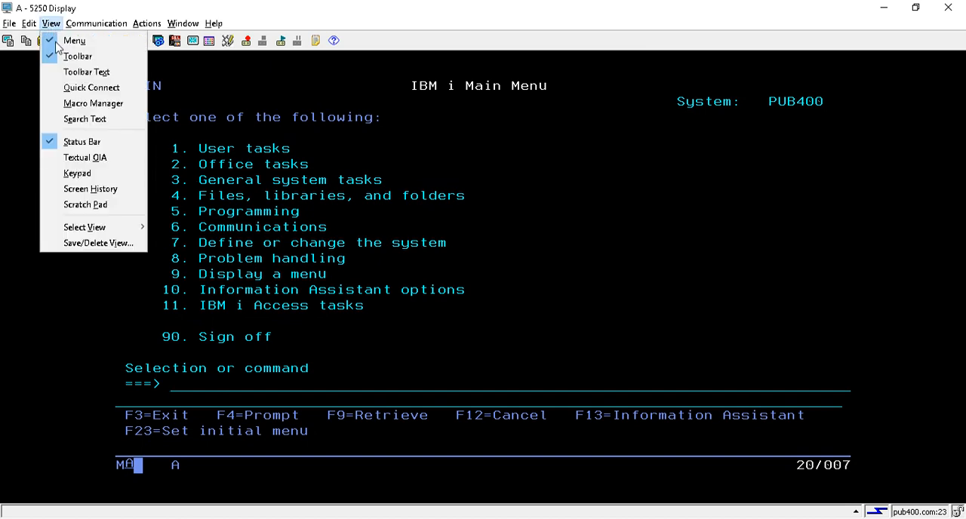
mouse_move(85, 205)
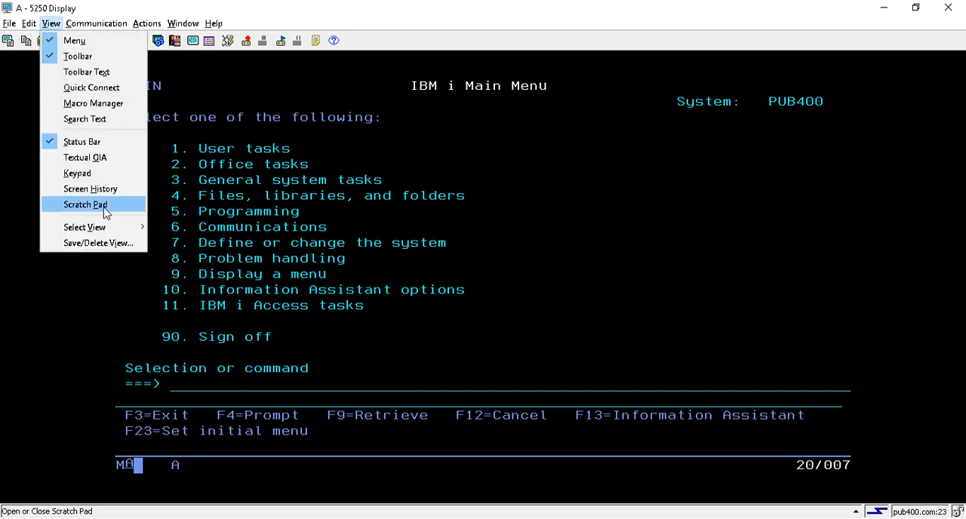
click(85, 205)
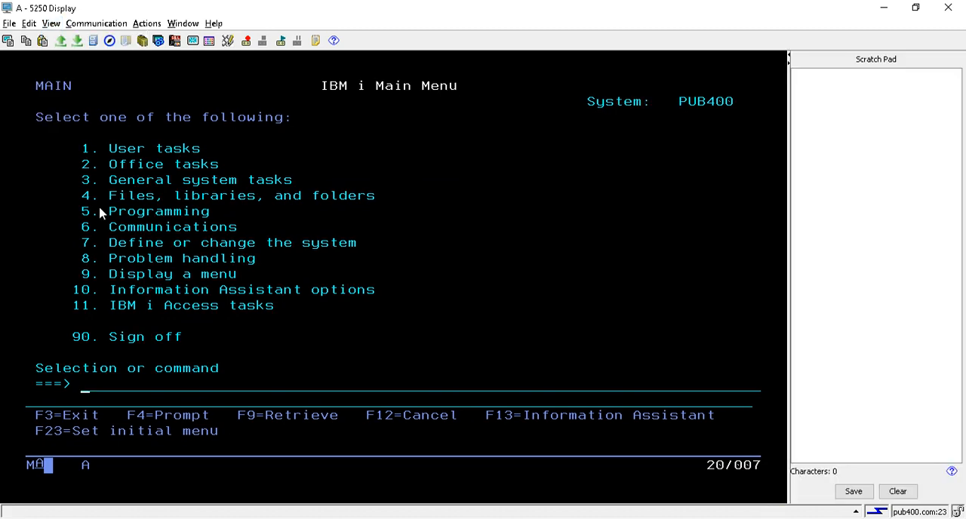
mouse_move(819, 156)
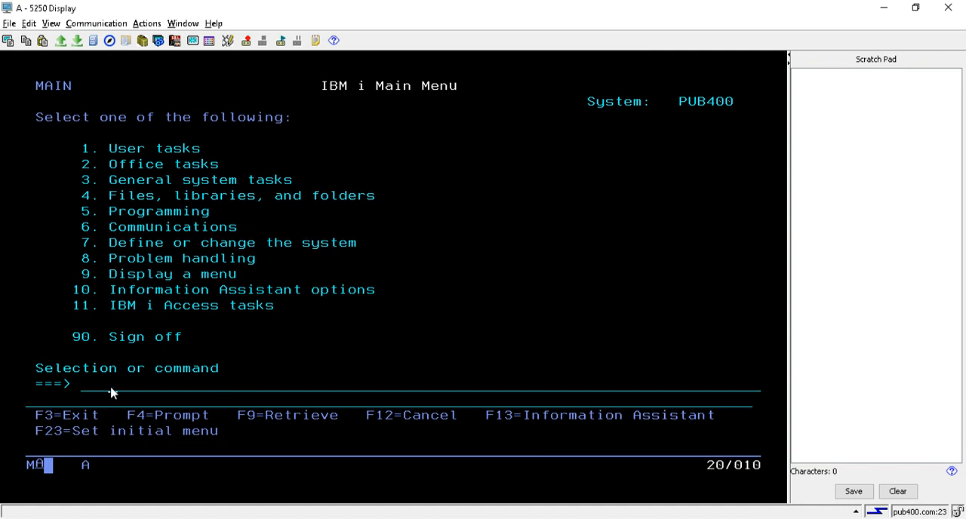
Run WRKJOB to display the Work with Job screen for job QPAD170203
text(w)
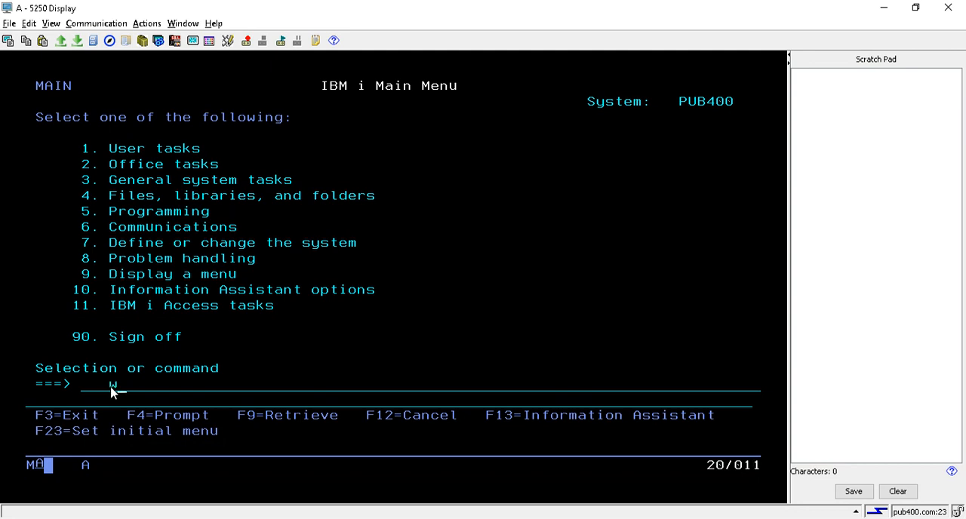
text(wrkjob)
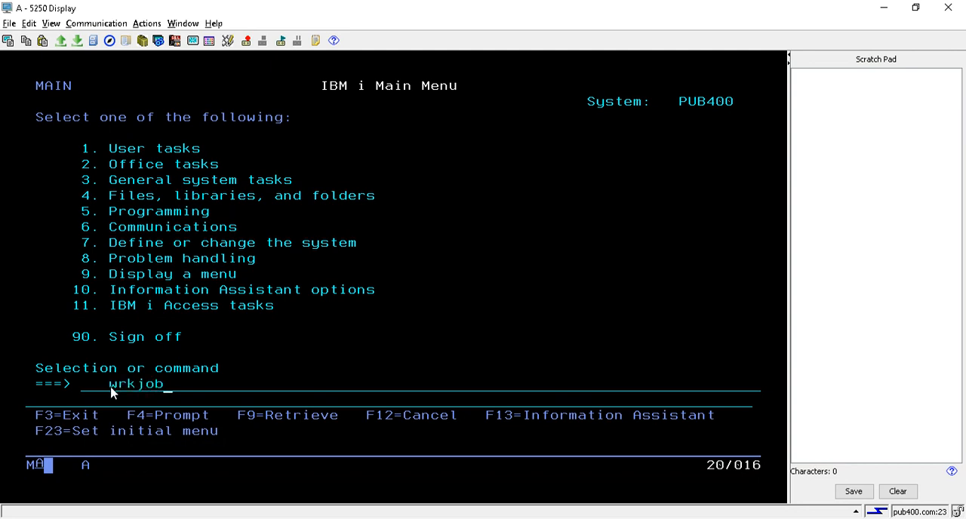
key(Enter)
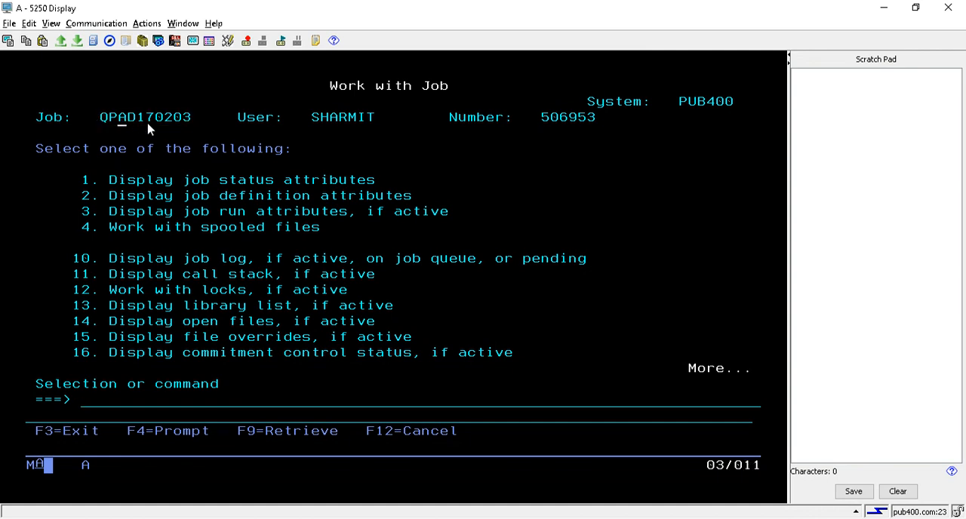
mouse_move(176, 128)
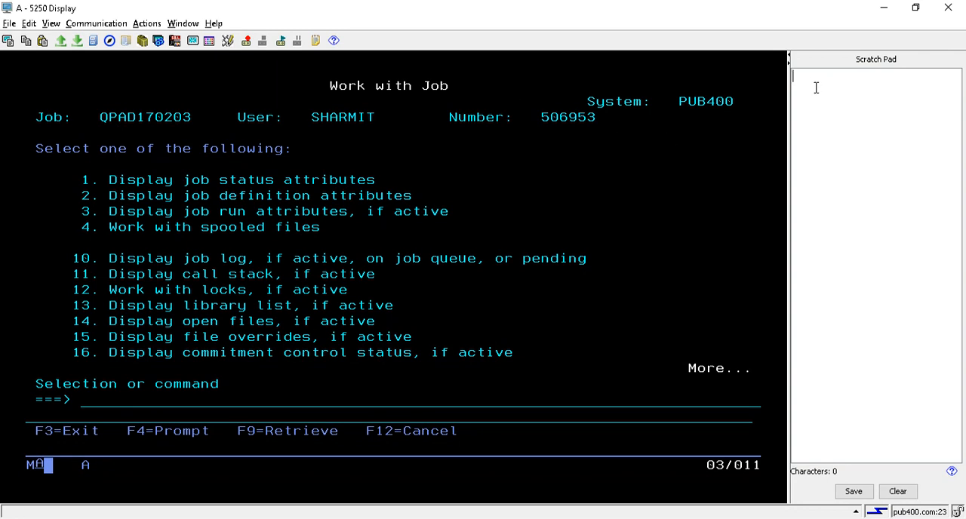
text(QPAD170203)
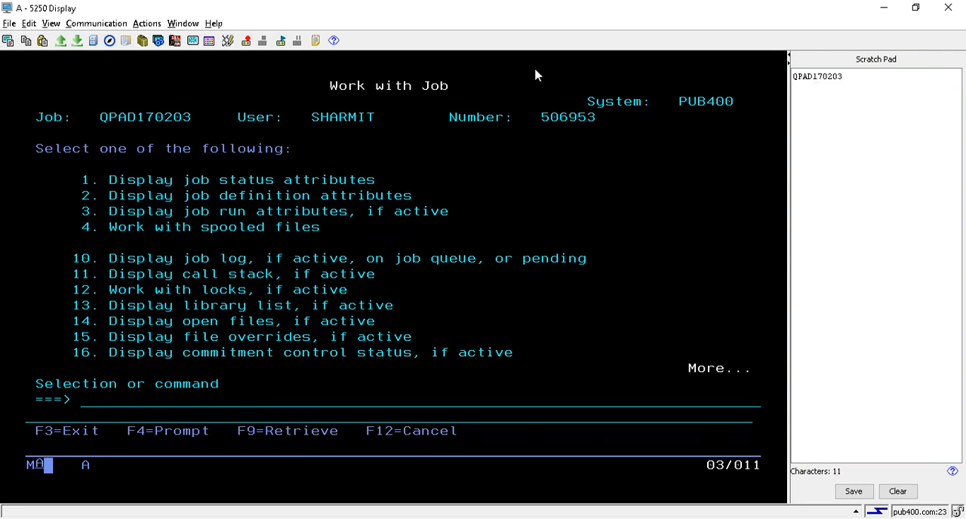
double_click(342, 117)
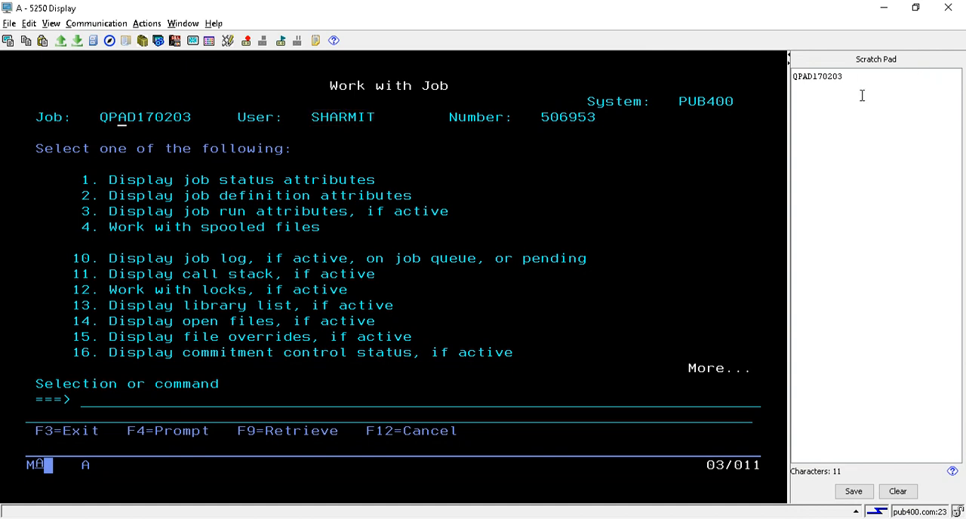
text(SHARMIT)
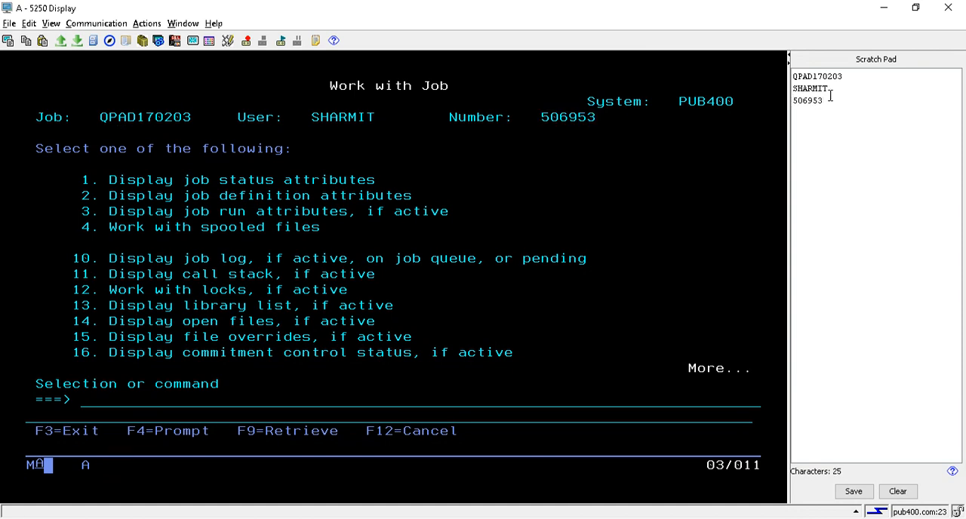
mouse_move(837, 113)
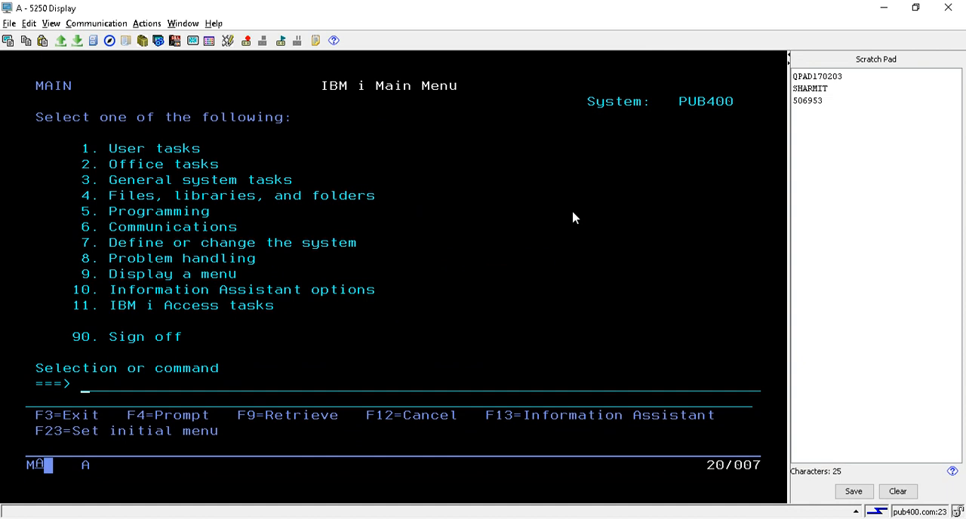
mouse_move(783, 163)
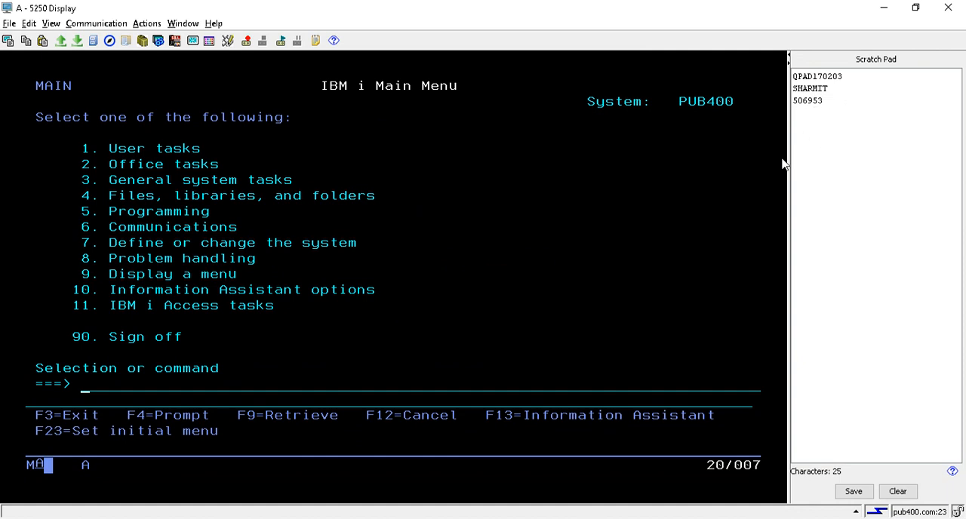
text(wrkmbrpd)
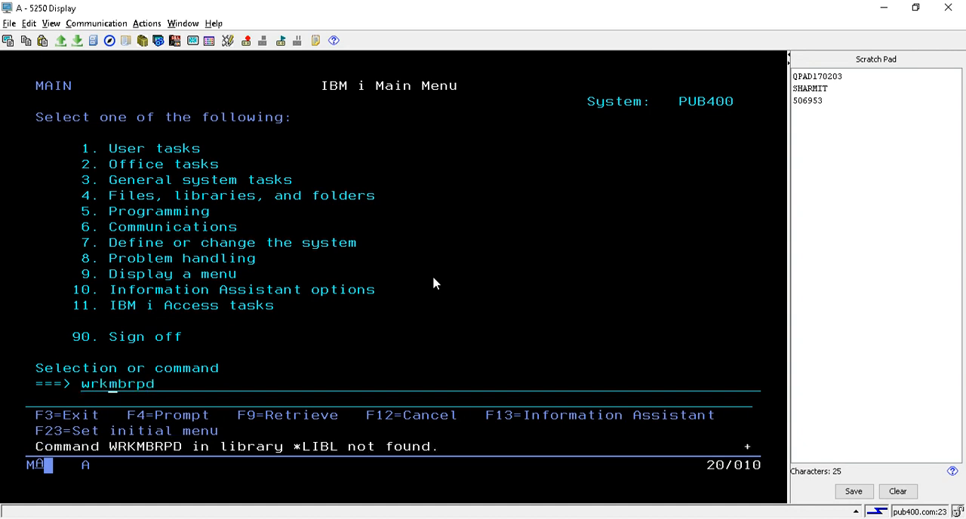
key(Enter)
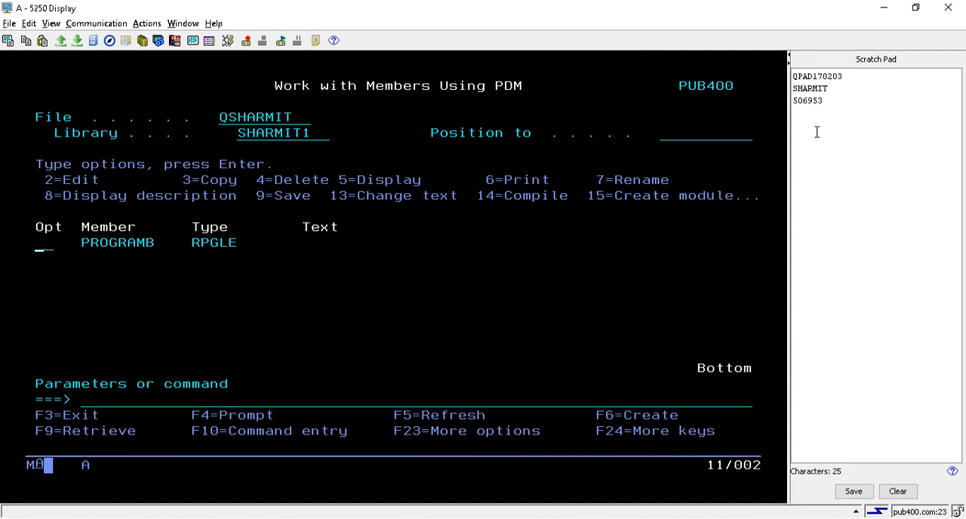
mouse_move(753, 157)
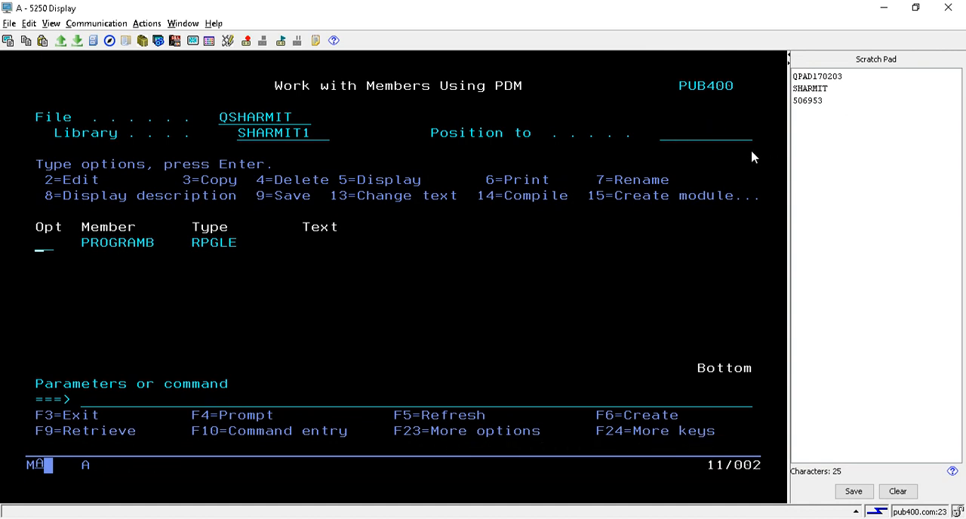
mouse_move(405, 296)
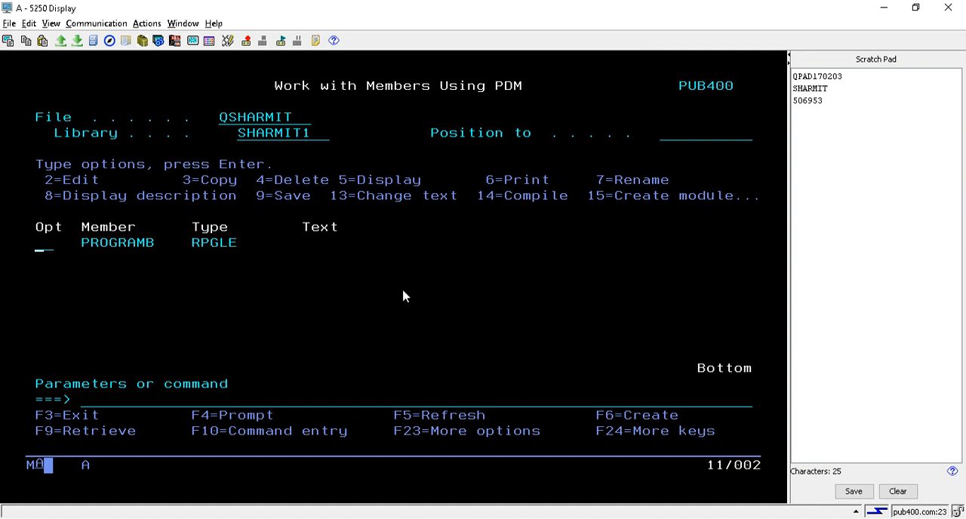
mouse_move(329, 303)
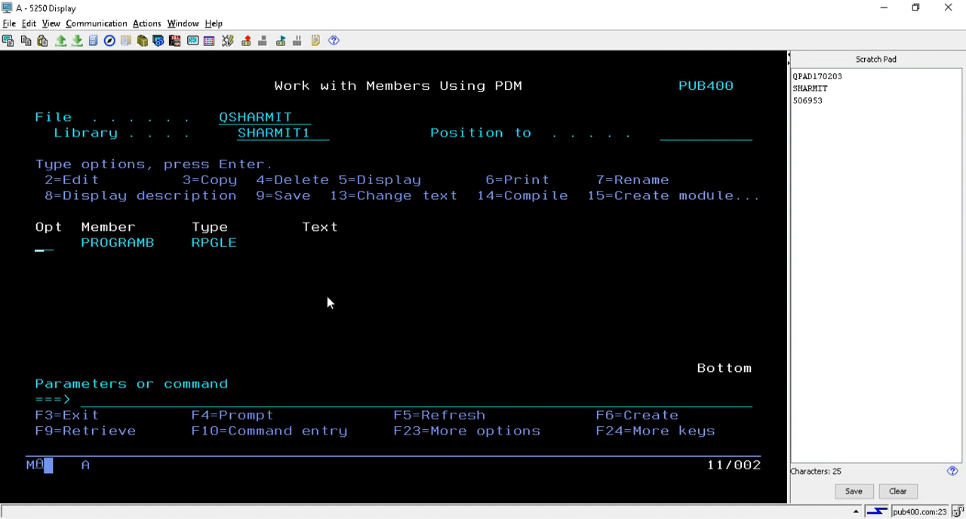
mouse_move(435, 240)
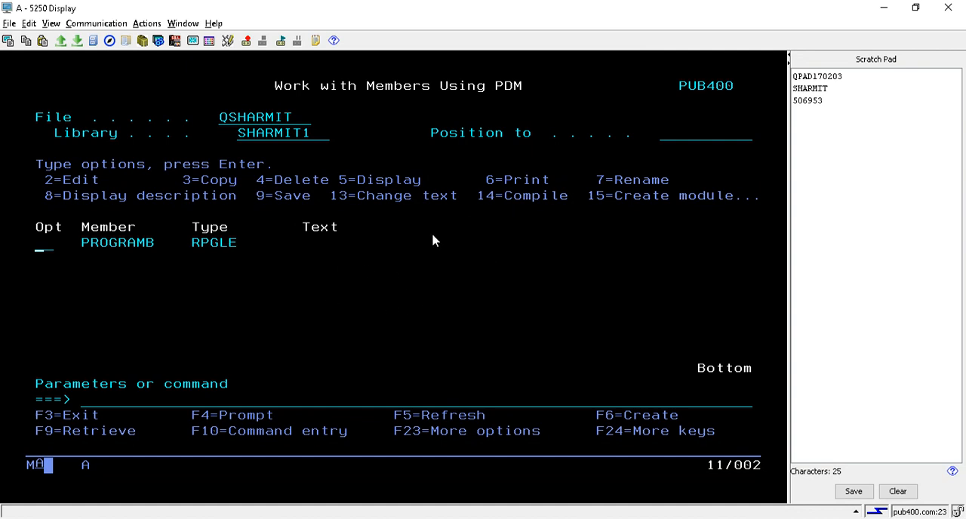
mouse_move(449, 258)
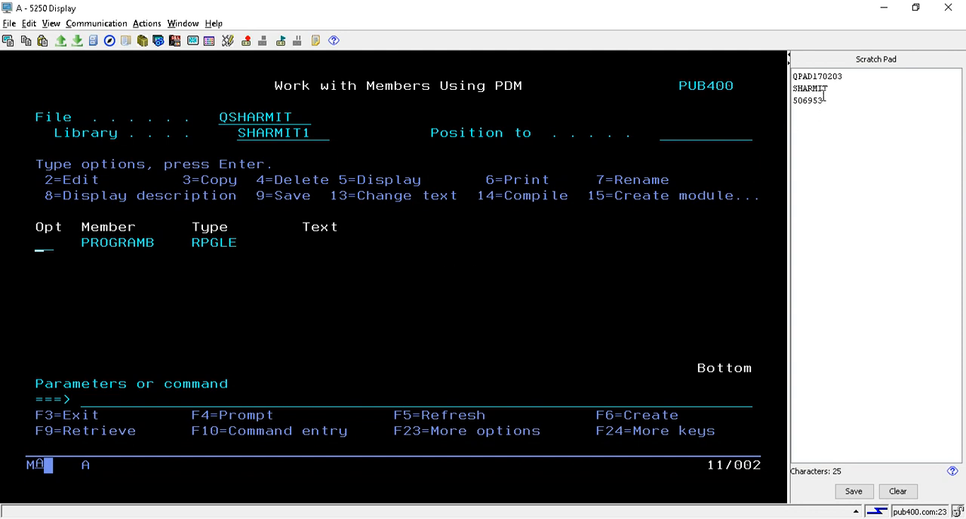
mouse_move(761, 128)
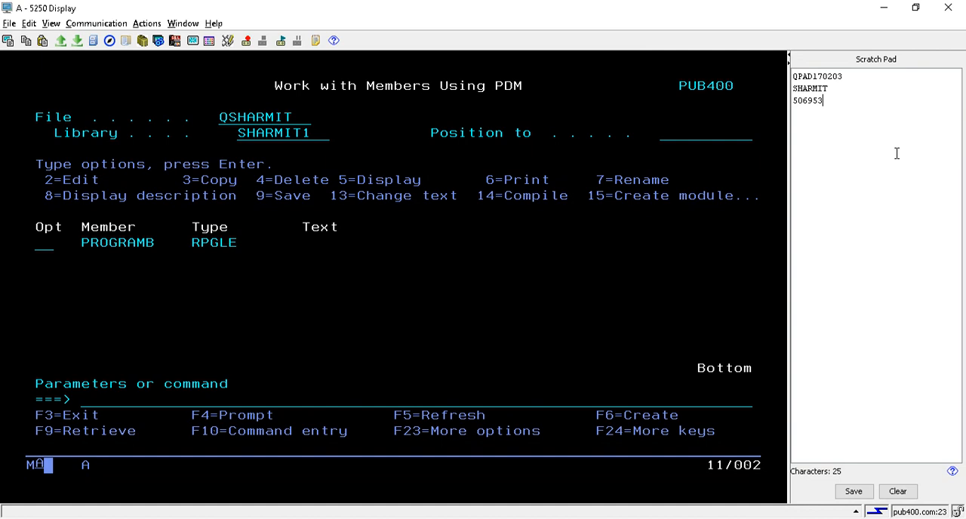
mouse_move(861, 273)
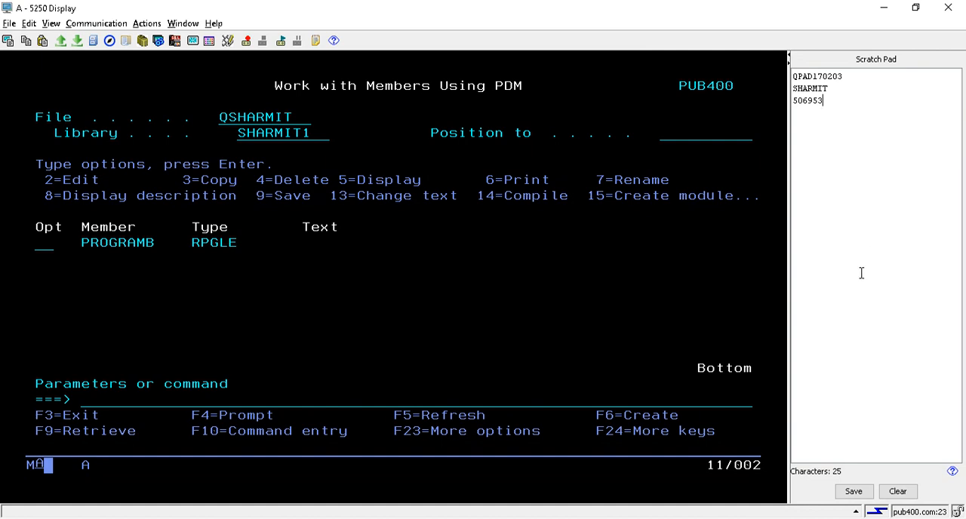
mouse_move(846, 393)
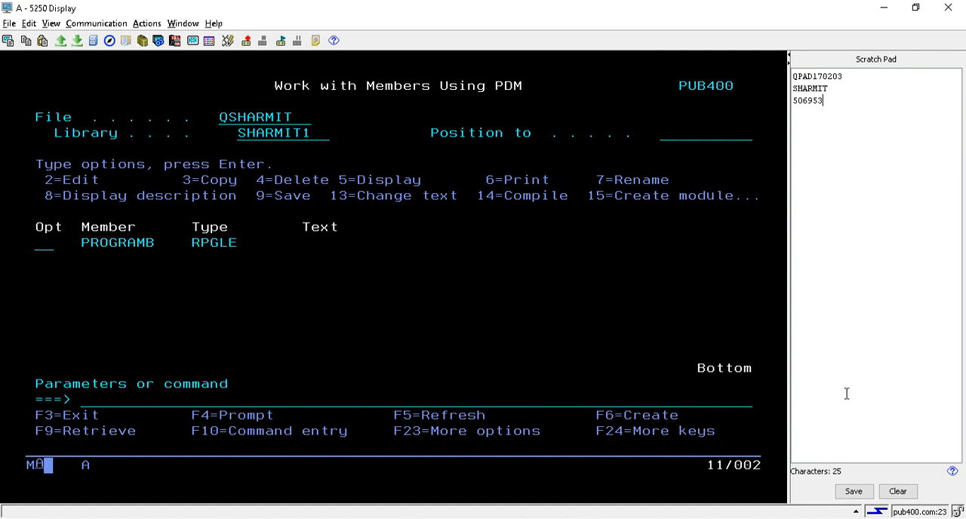
mouse_move(849, 403)
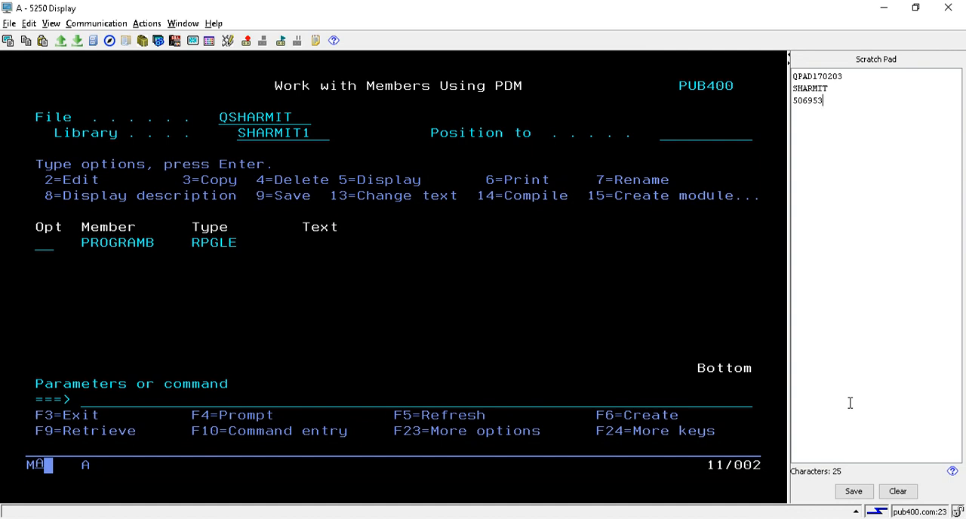
mouse_move(845, 428)
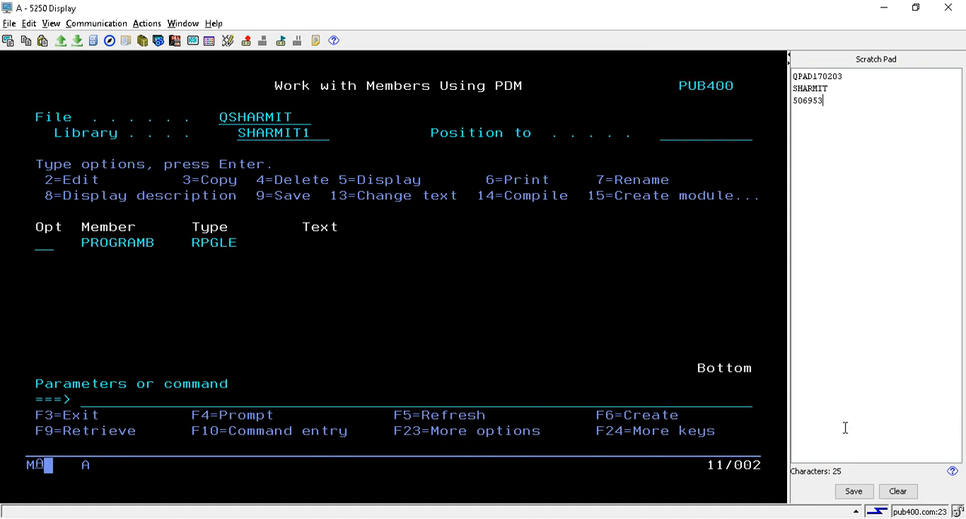
mouse_move(853, 486)
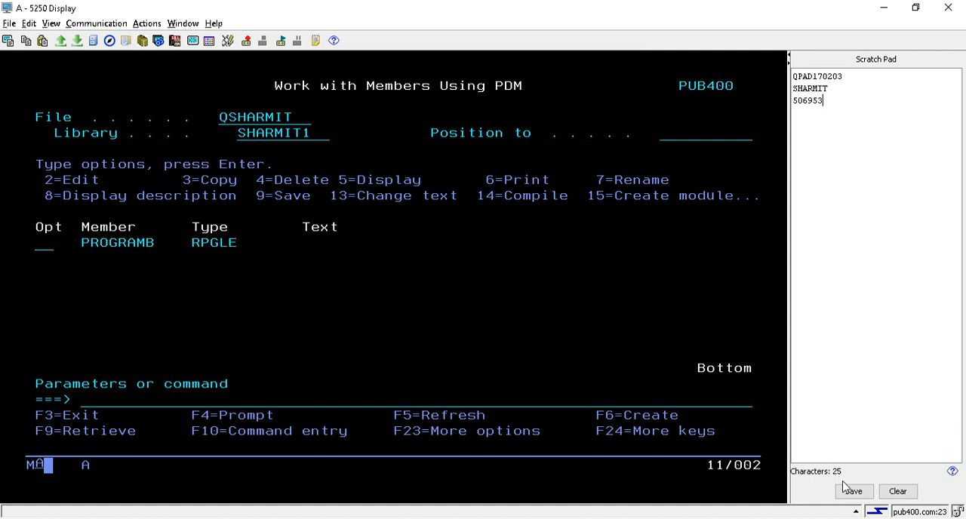
Save the Scratch Pad notes to the Desktop as ScratchPadInfo
click(854, 491)
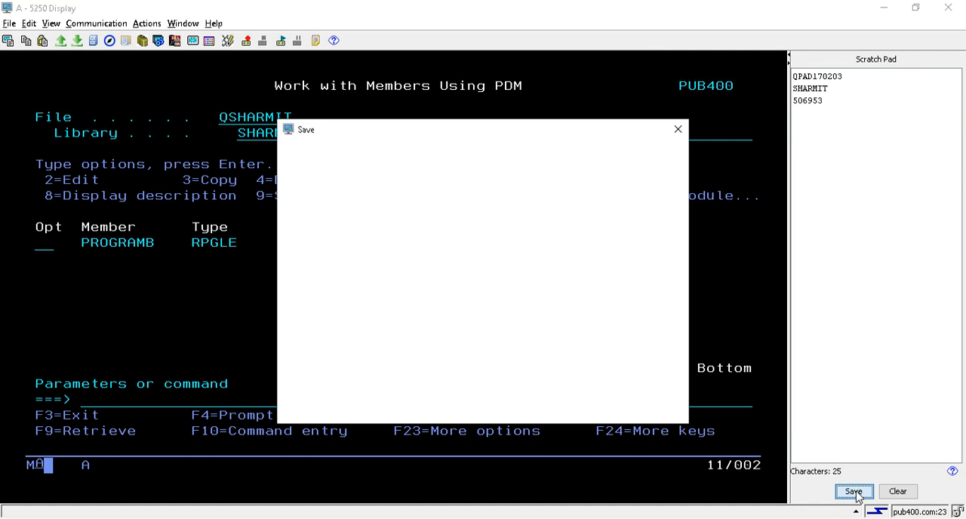
click(855, 491)
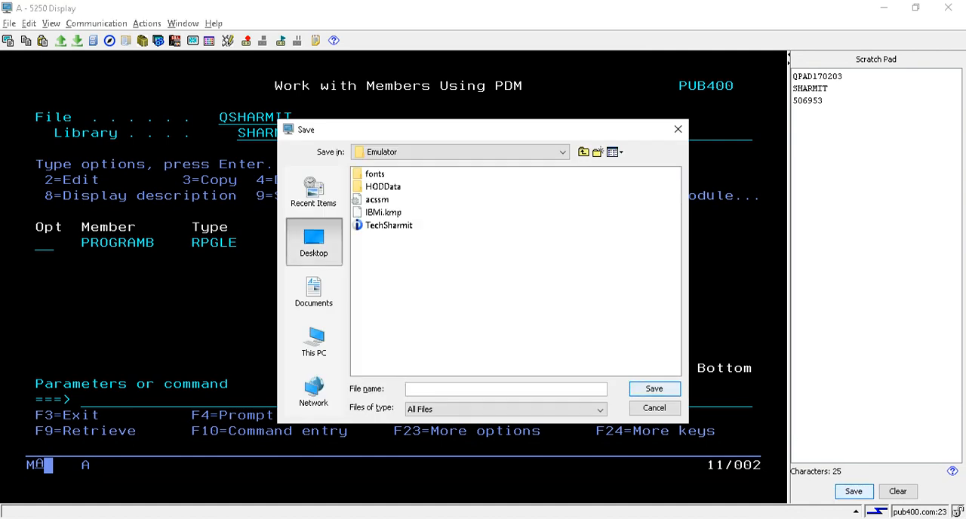
click(313, 241)
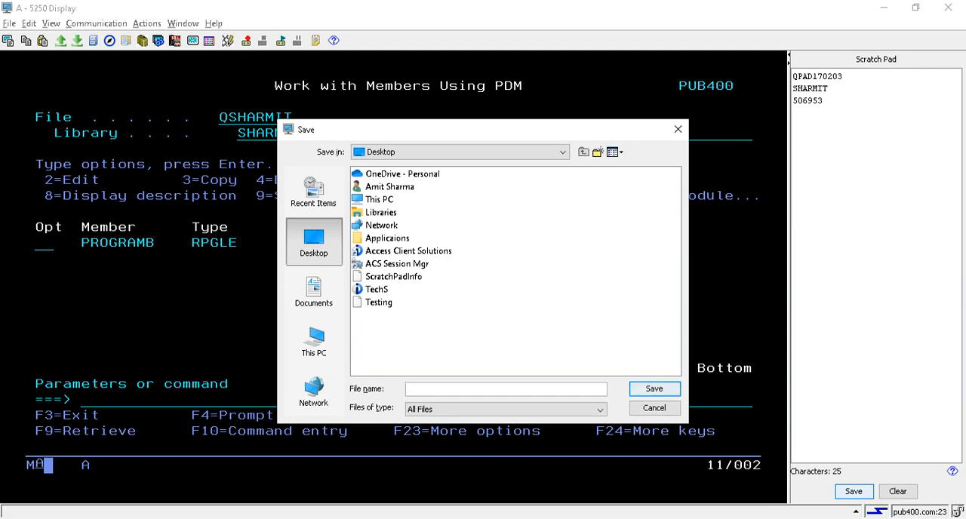
text(S)
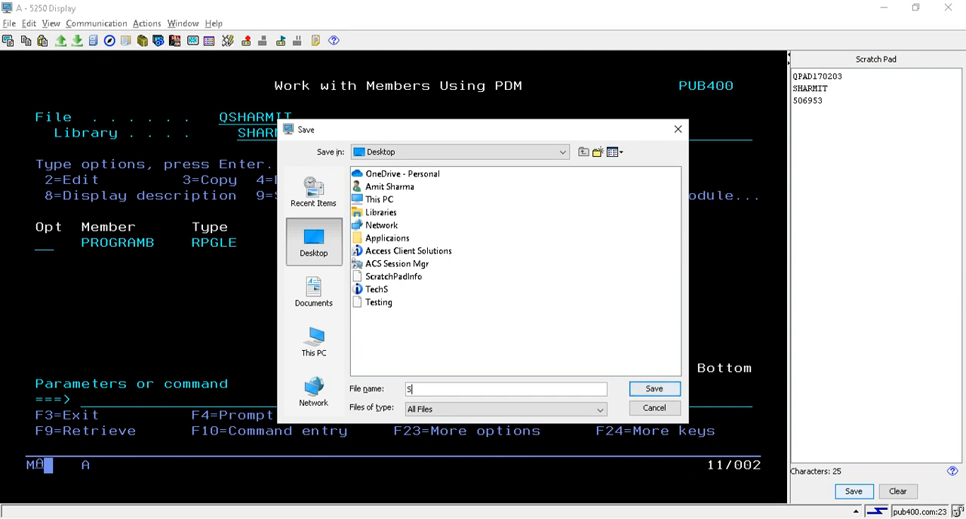
text(cratchPadInfo)
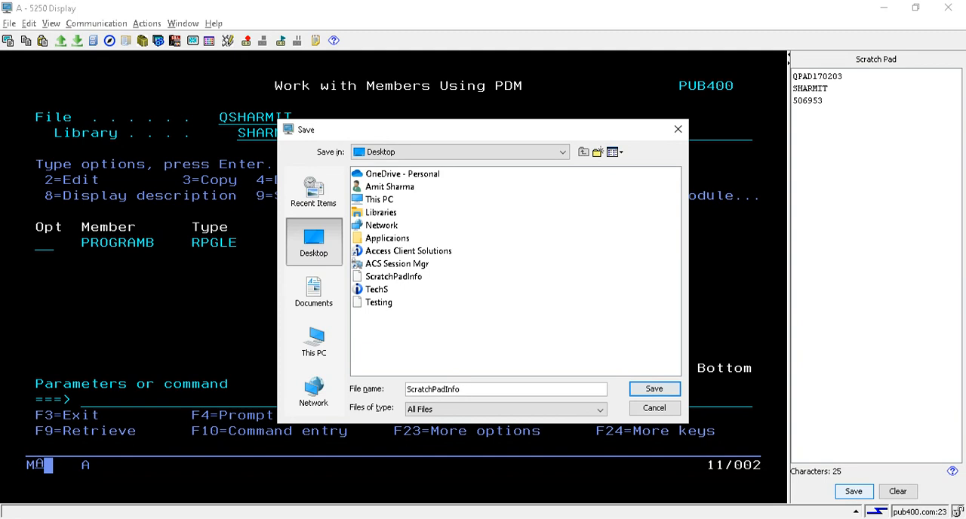
click(654, 407)
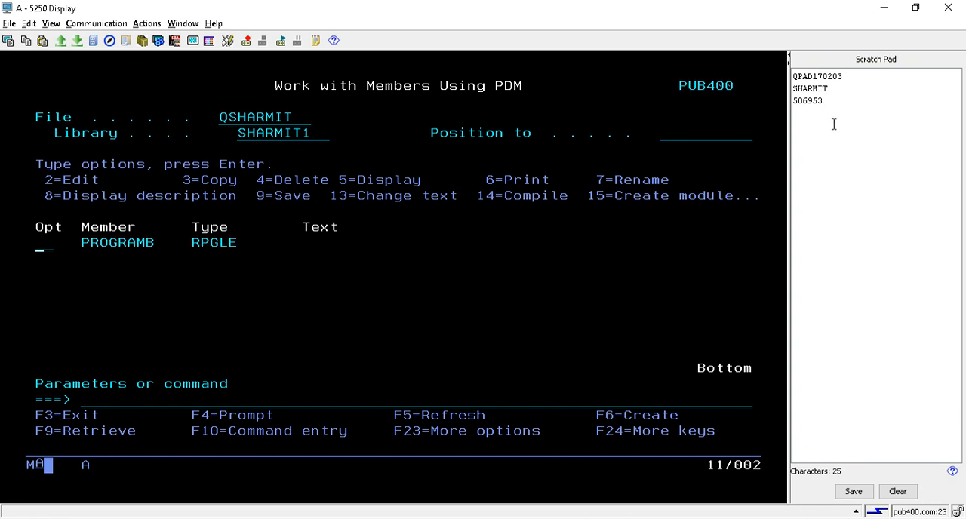
mouse_move(836, 126)
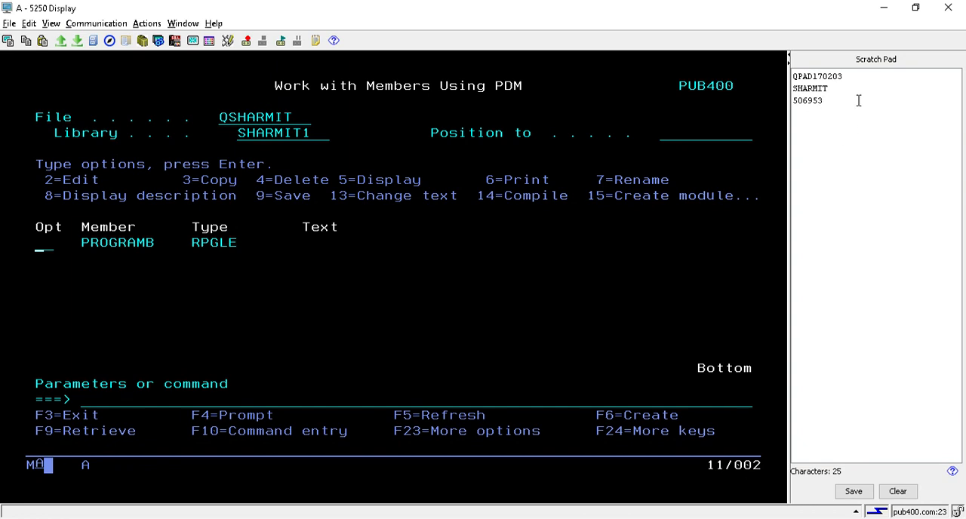
mouse_move(902, 474)
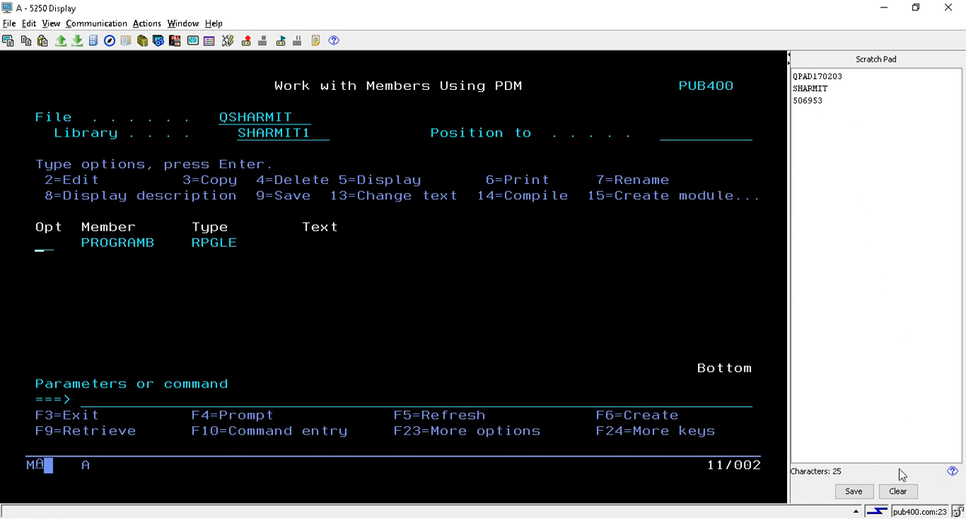
Clear the Scratch Pad, type test text 'knknnn', then clear it again
click(900, 491)
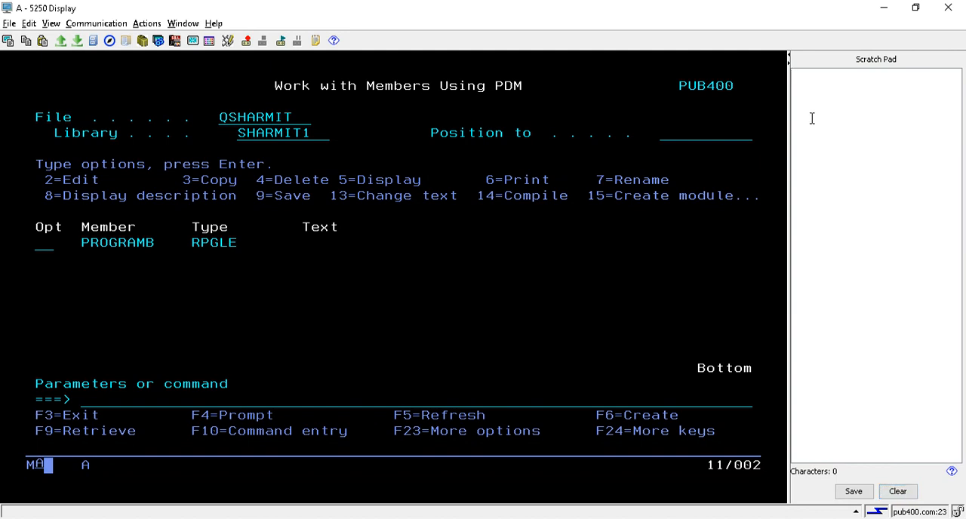
mouse_move(713, 150)
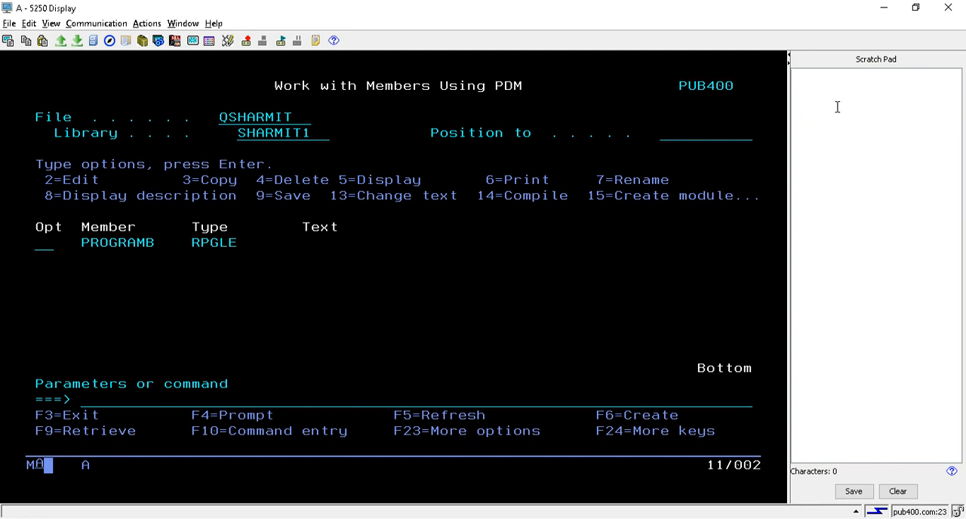
mouse_move(851, 104)
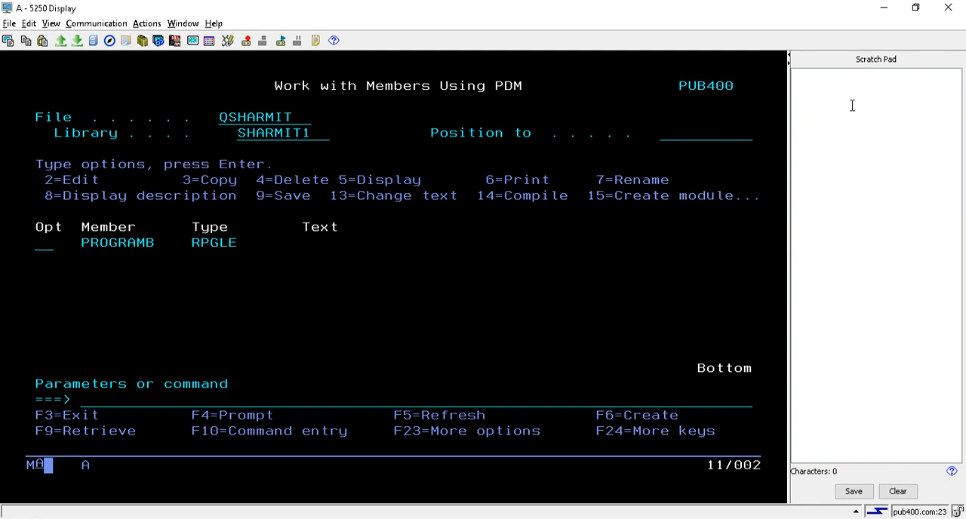
mouse_move(820, 94)
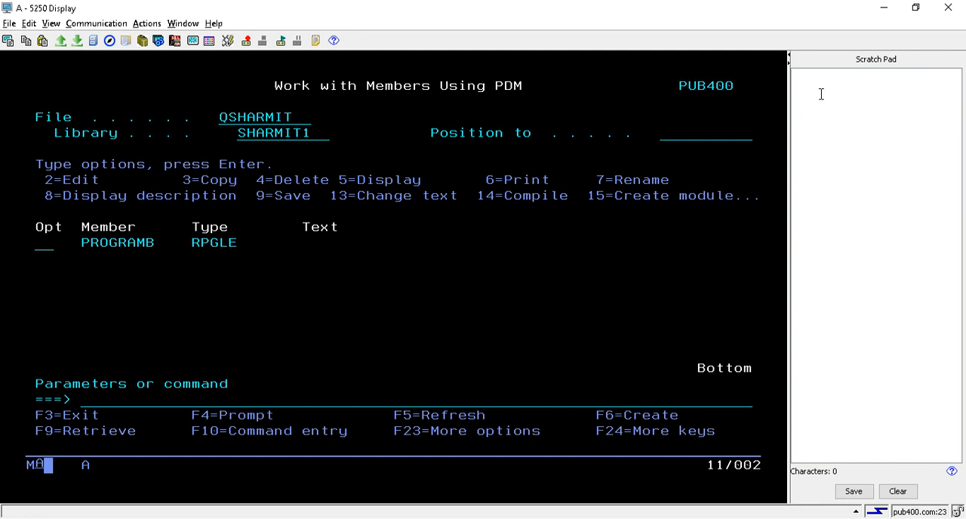
text(knknnn)
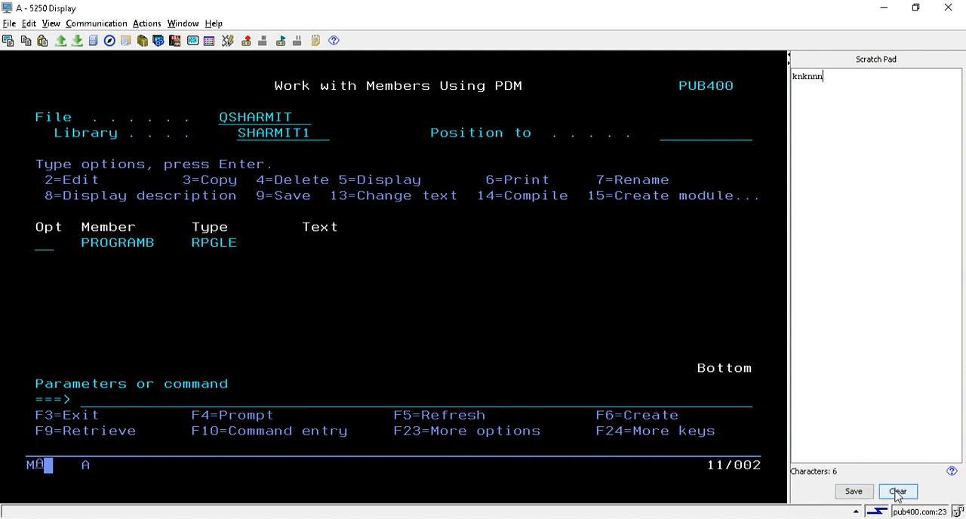
click(903, 491)
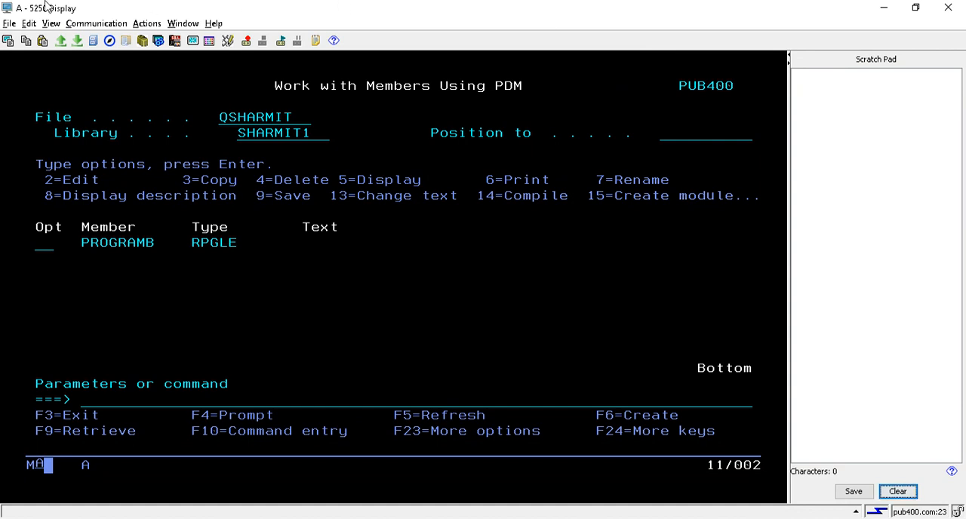
Uncheck Scratch Pad in the View menu to hide the panel
click(51, 23)
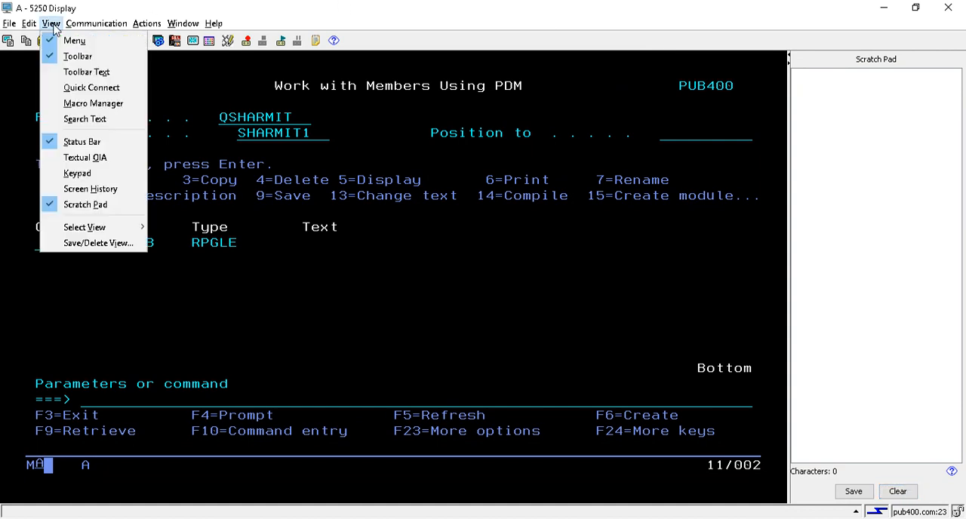
mouse_move(85, 205)
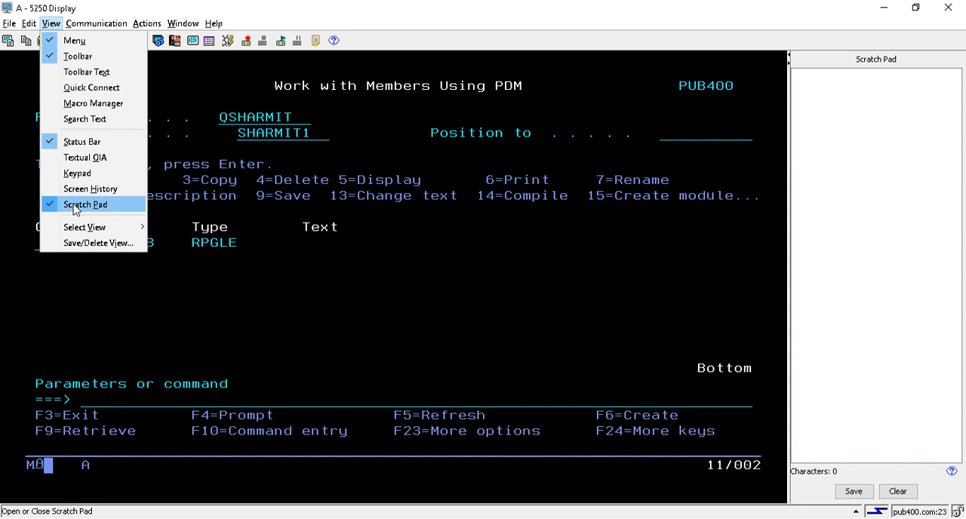
click(86, 205)
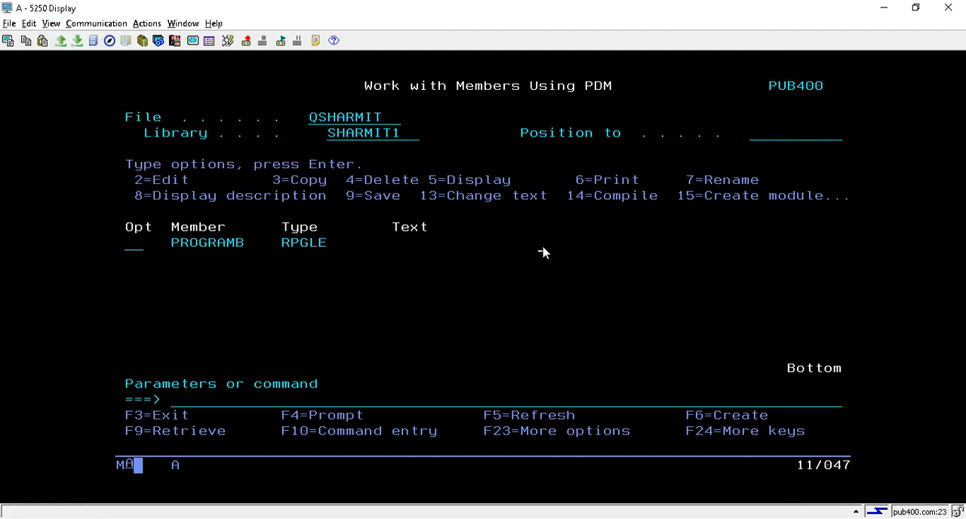